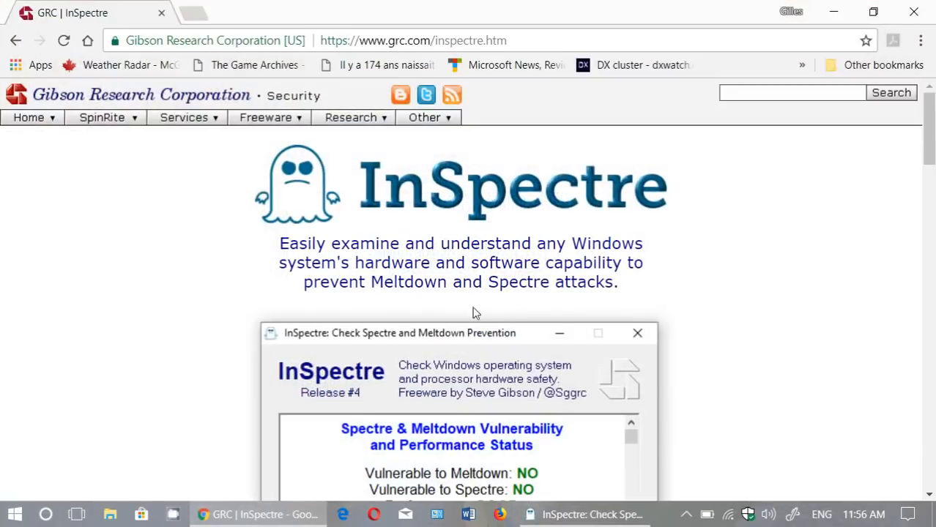
- Bring the InSpectre results window forward, minimize Chrome, and nudge the window higher on the desktop
scroll(down, 3)
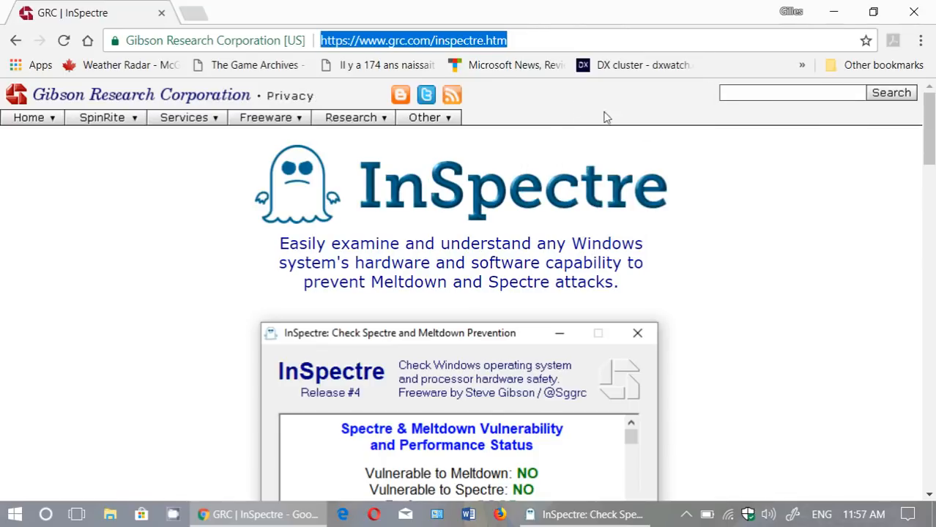
scroll(down, 3)
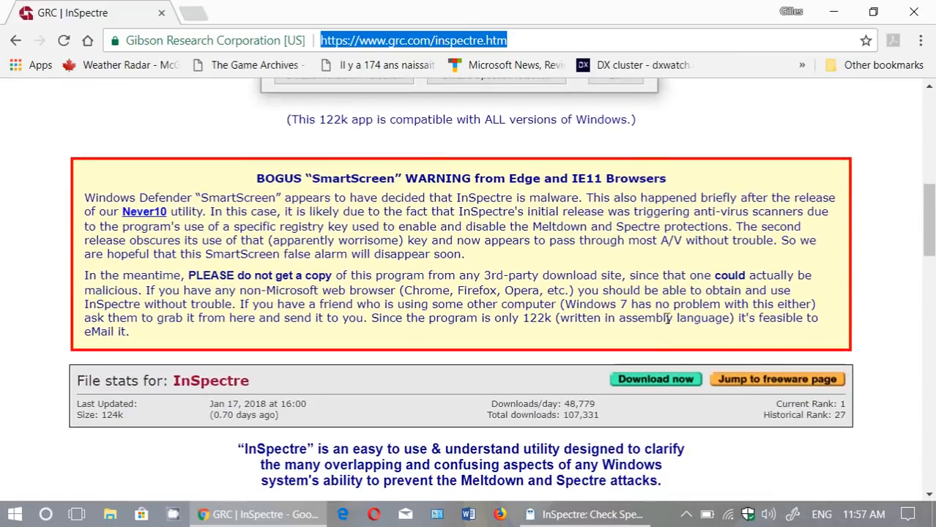
mouse_move(685, 408)
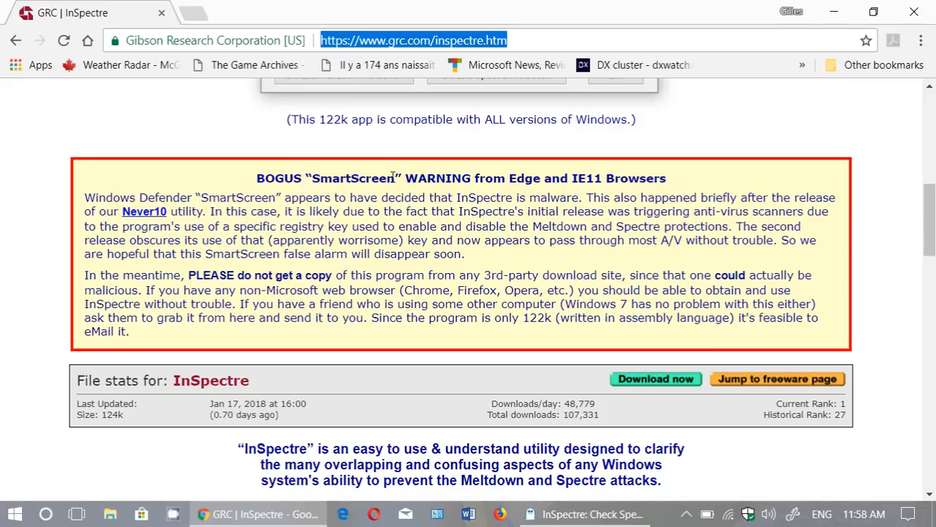
mouse_move(489, 255)
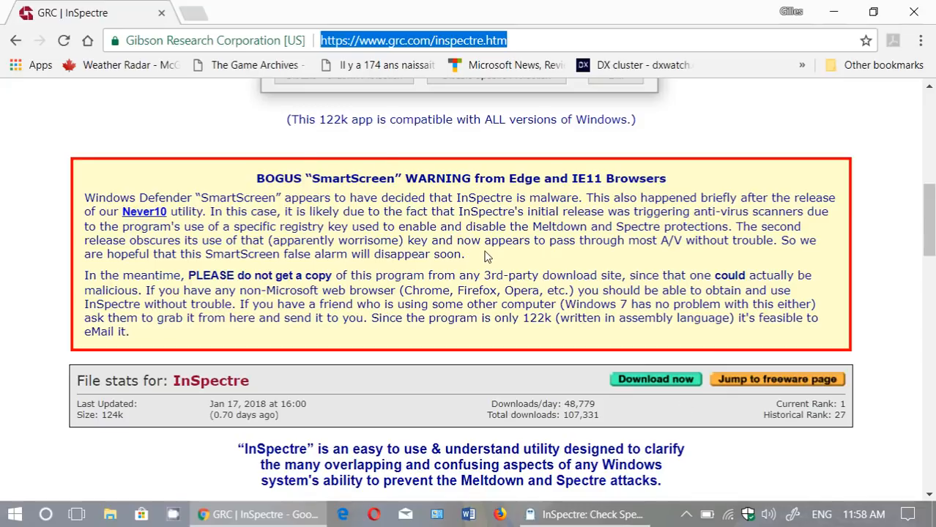
scroll(down, 3)
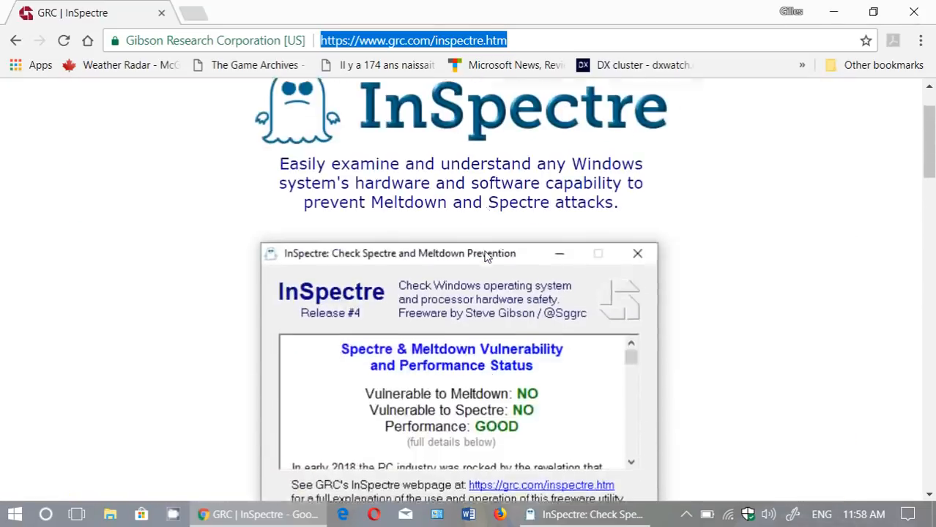
scroll(up, 3)
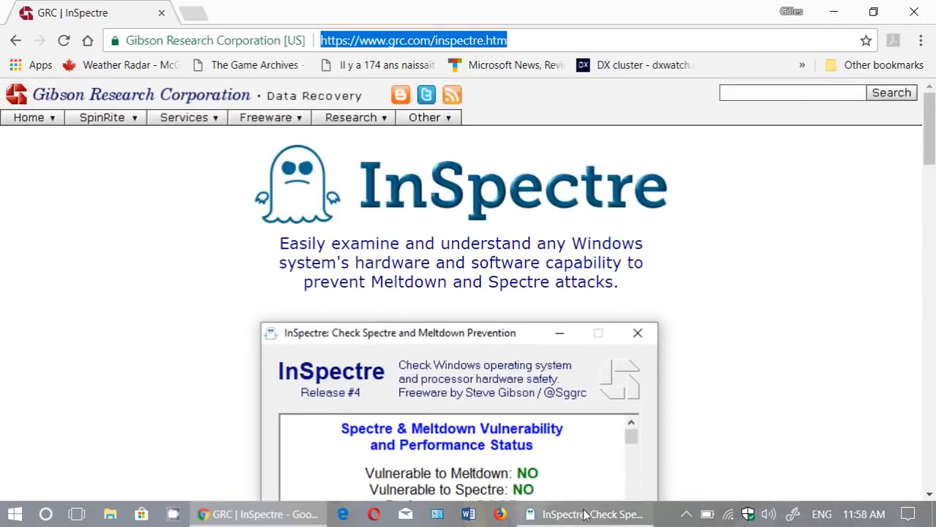
click(586, 514)
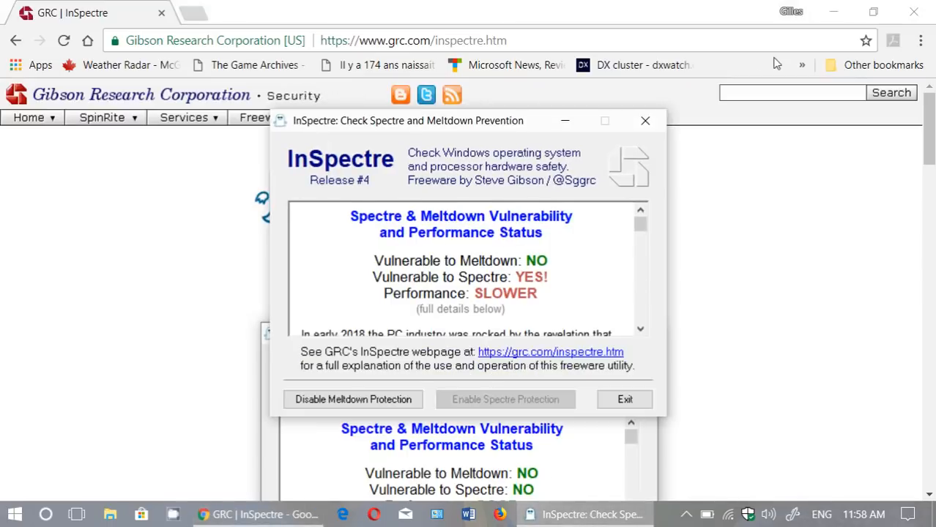
click(831, 12)
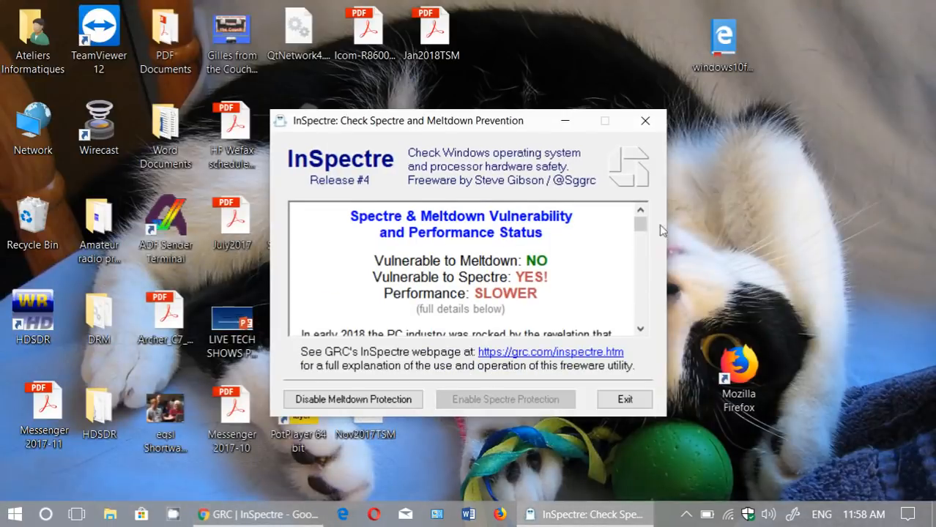
drag(407, 120, 374, 111)
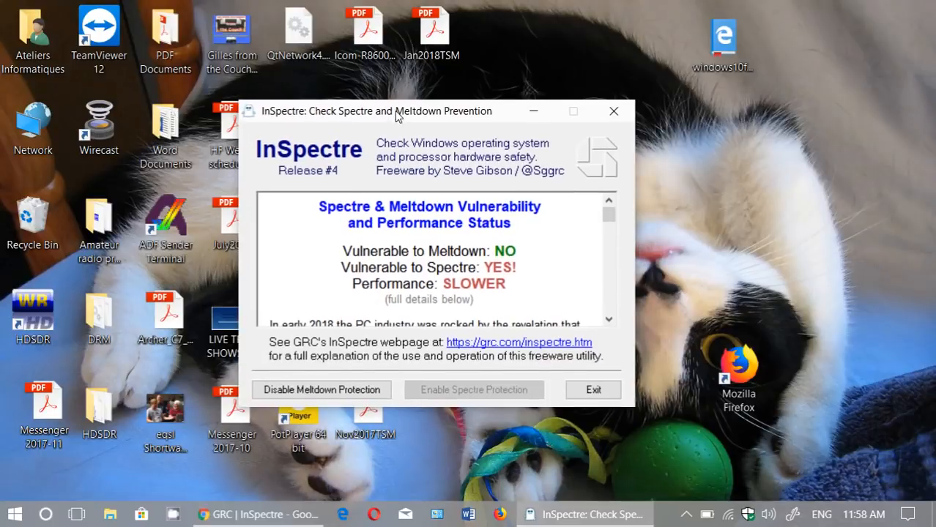
mouse_move(650, 409)
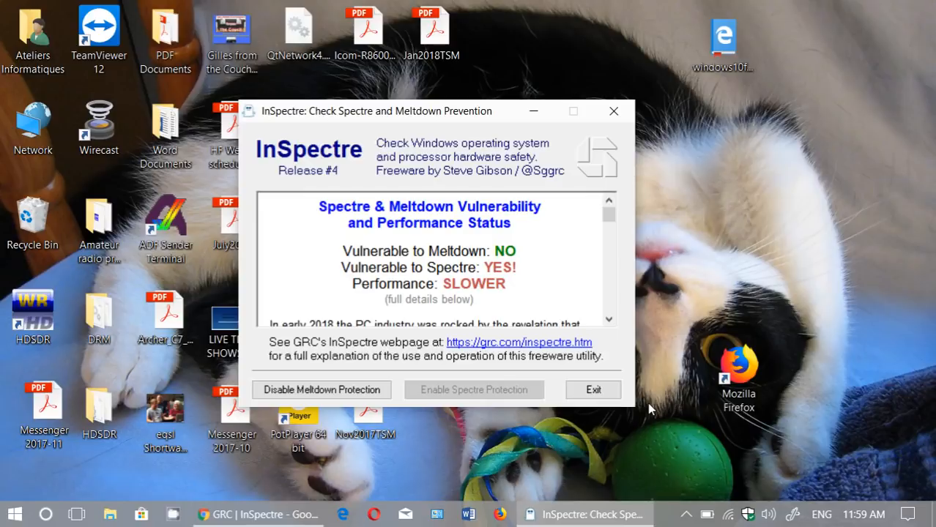
scroll(down, 3)
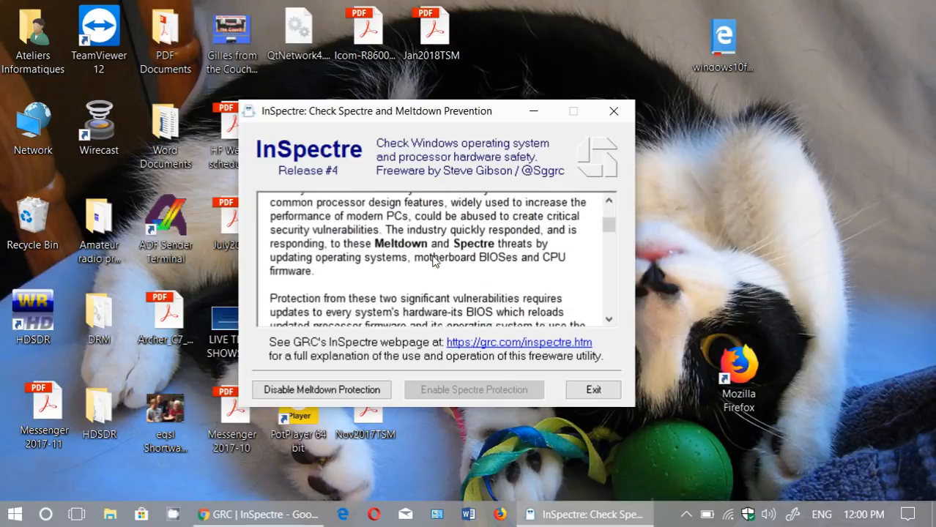
scroll(down, 3)
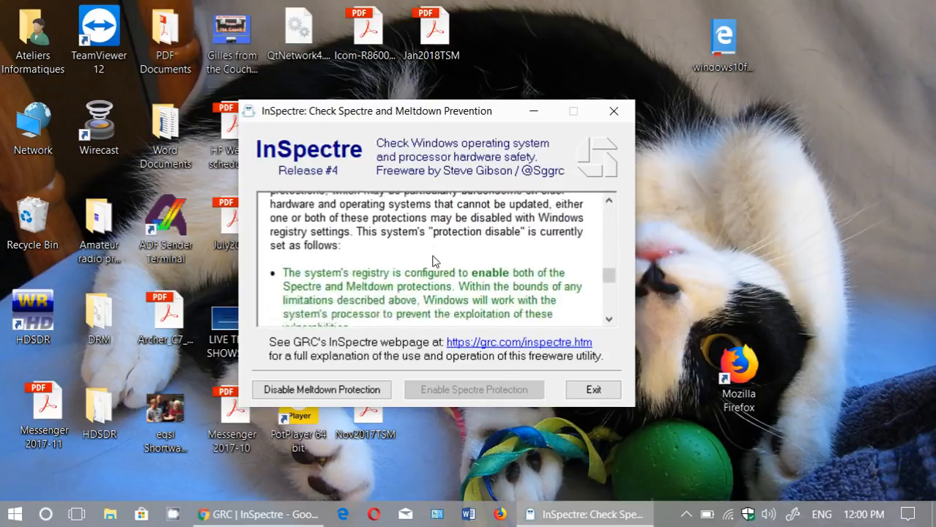
scroll(up, 3)
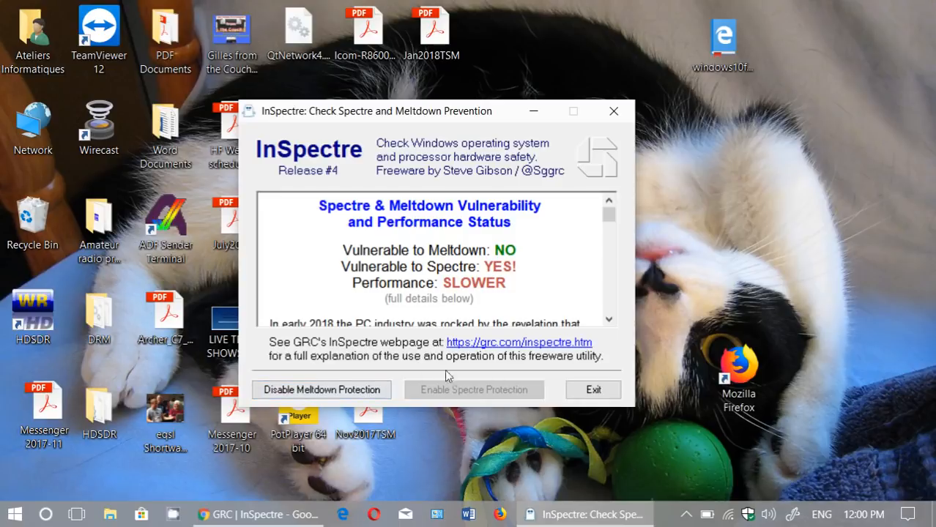
mouse_move(432, 396)
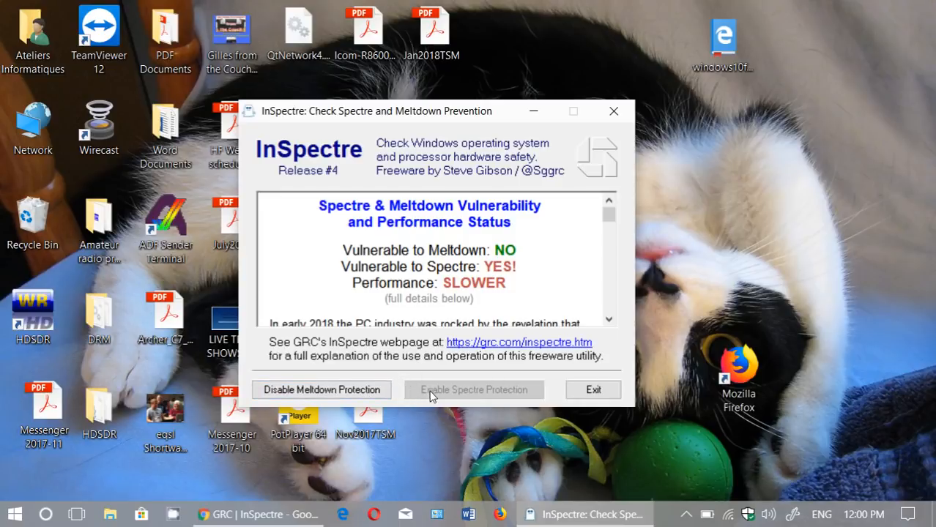
mouse_move(559, 394)
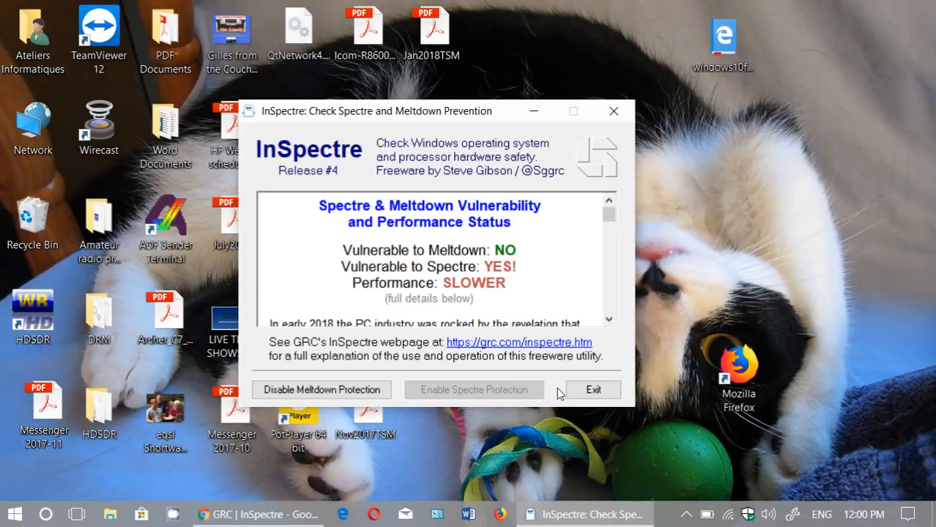
mouse_move(512, 352)
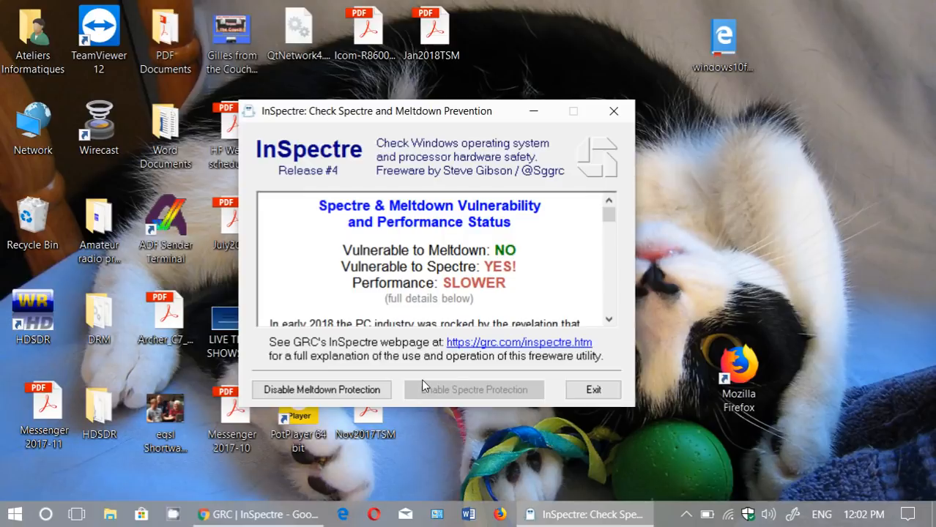
mouse_move(388, 456)
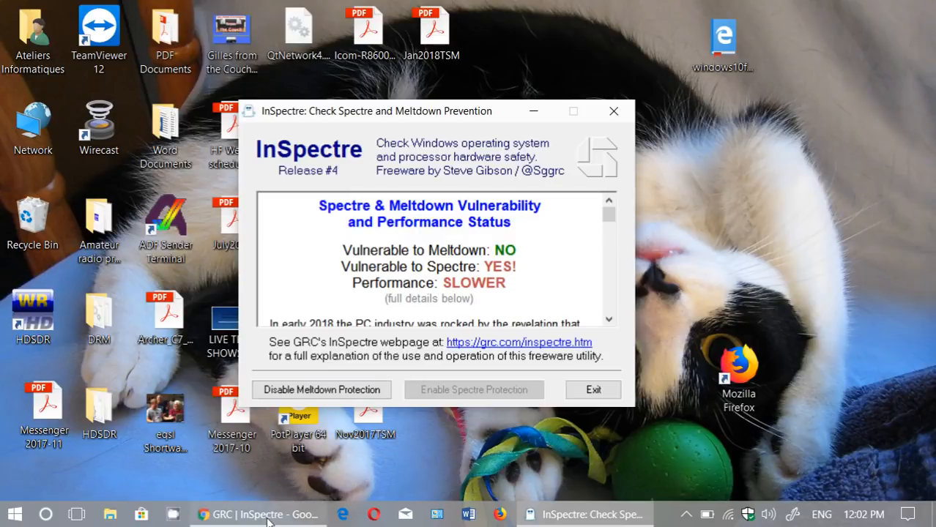
- Restore the Chrome window showing the Gibson Research InSpectre page
click(256, 513)
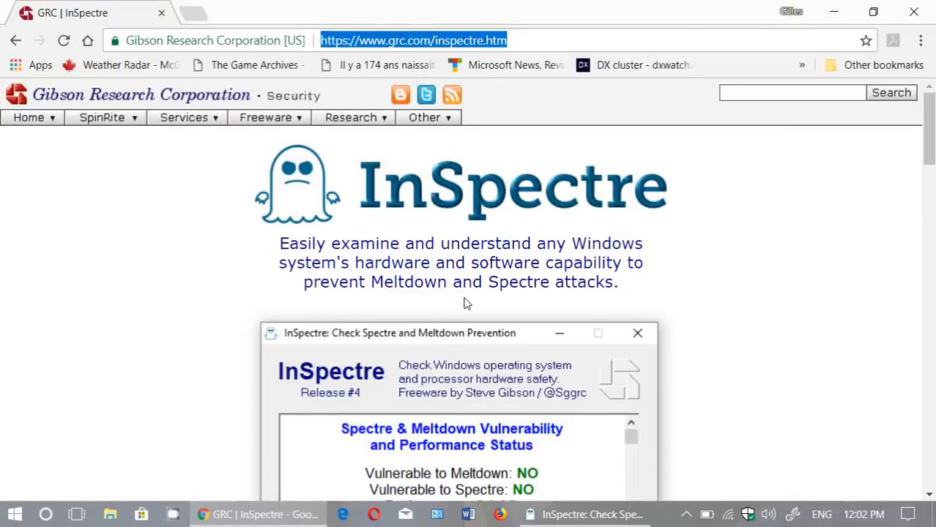